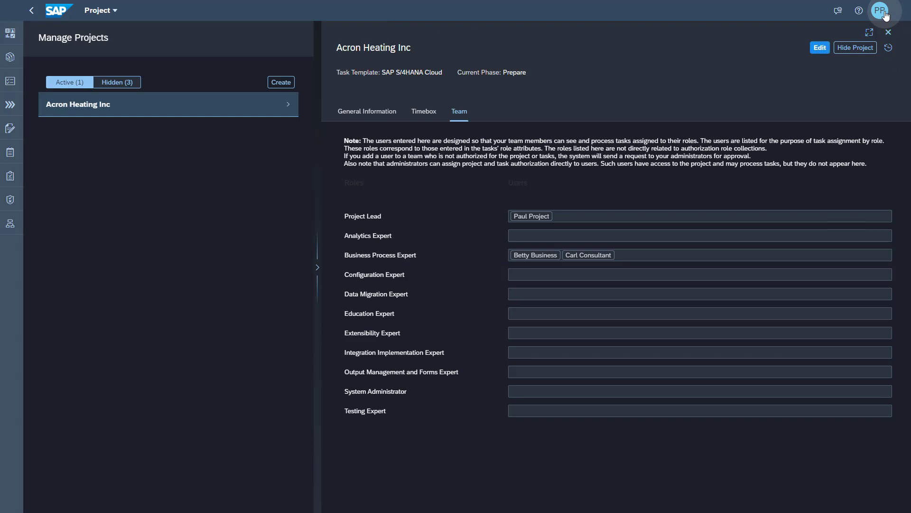
Step: Add tester 'tim' as Testing Expert, invite 'testuser@' as Analytics Expert, and save the team
{"action": "left_click", "coordinate": [880, 11]}
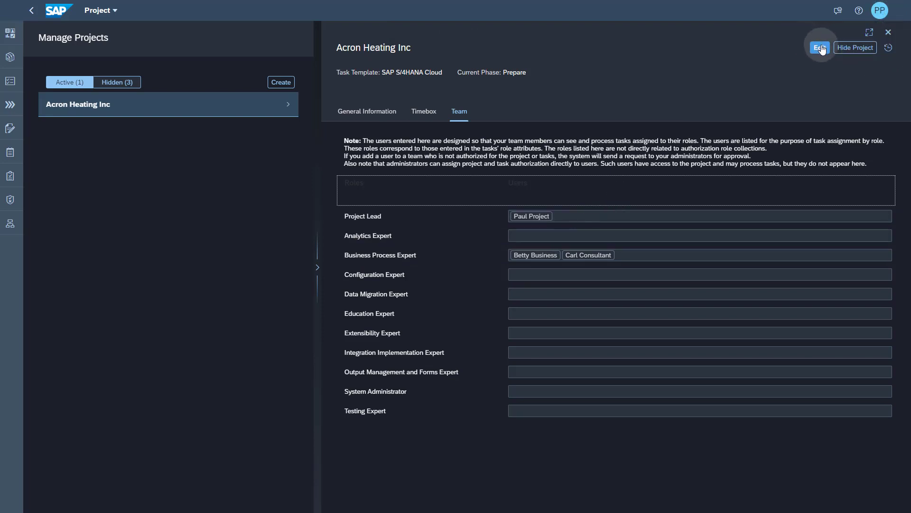
{"action": "left_click", "coordinate": [819, 48]}
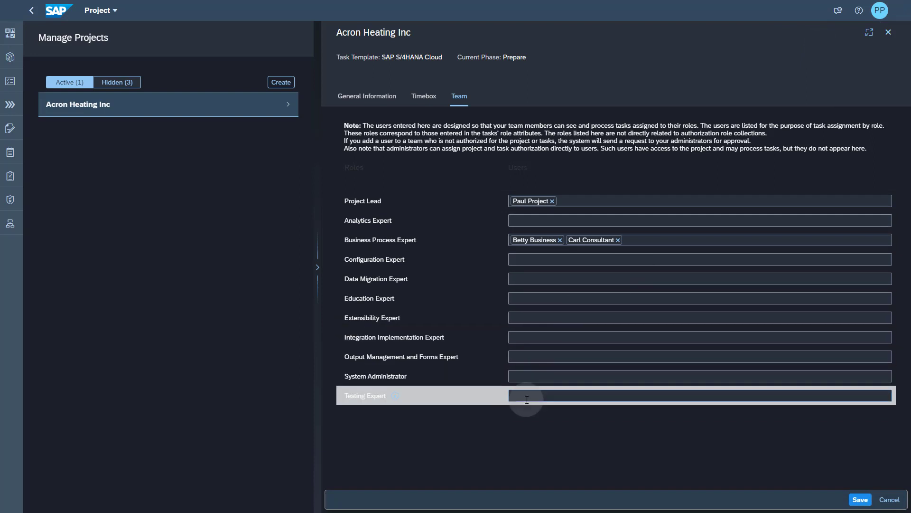
{"action": "type", "text": "tim"}
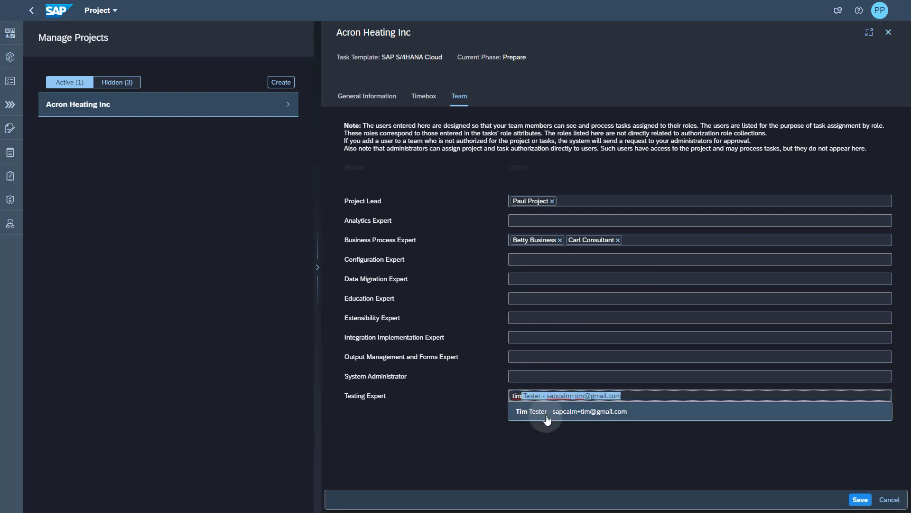
{"action": "left_click", "coordinate": [570, 411]}
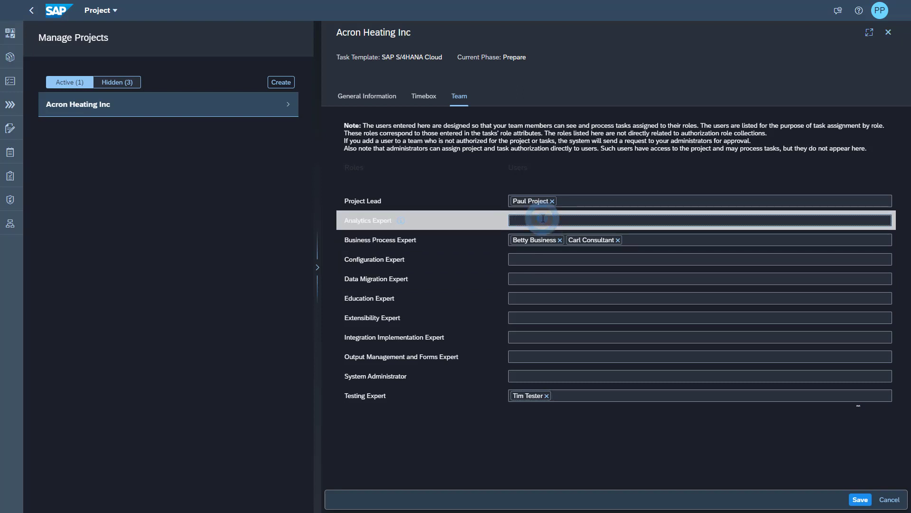
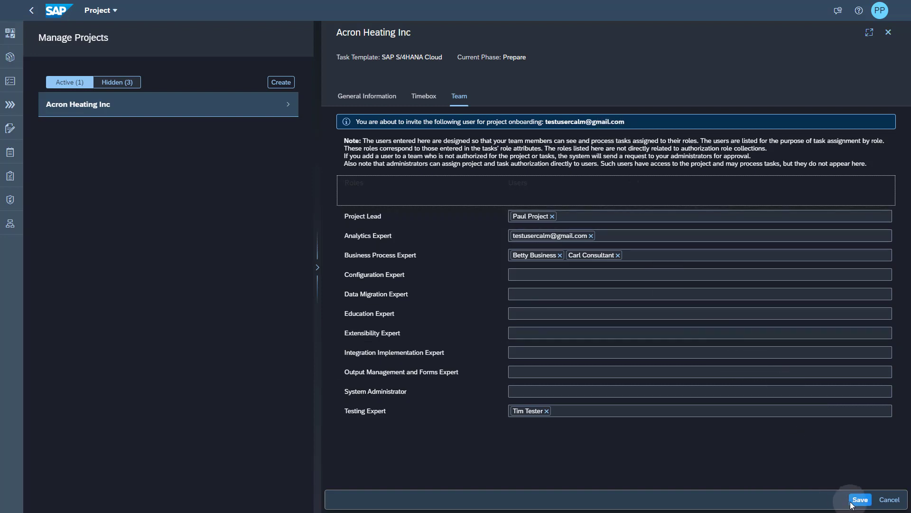
{"action": "left_click", "coordinate": [860, 499]}
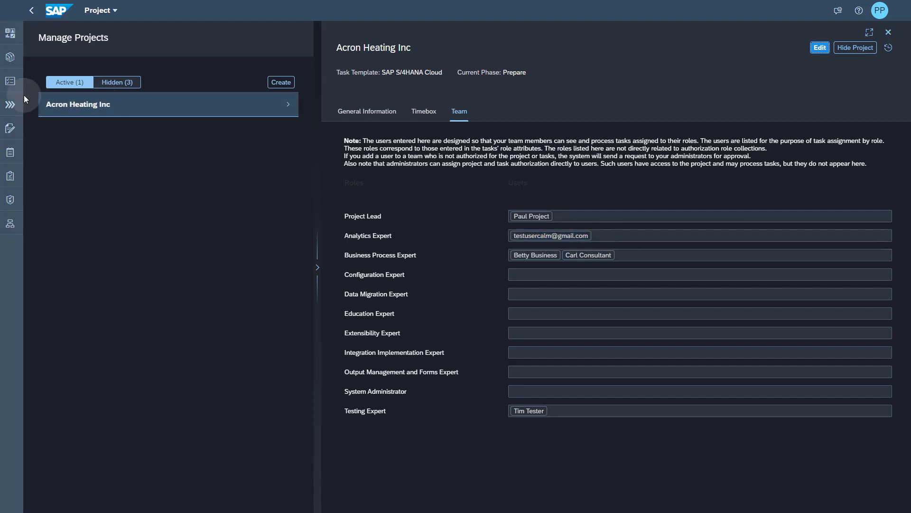
{"action": "mouse_move", "coordinate": [10, 81]}
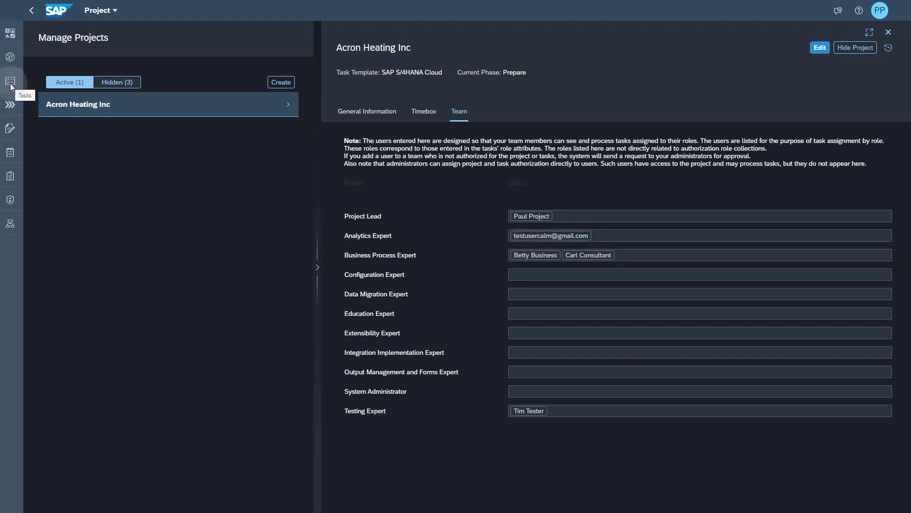
Step: Filter the Acron Heating Inc task list by Assigned Role to Analytics Expert, leaving 11 tasks
{"action": "left_click", "coordinate": [10, 81]}
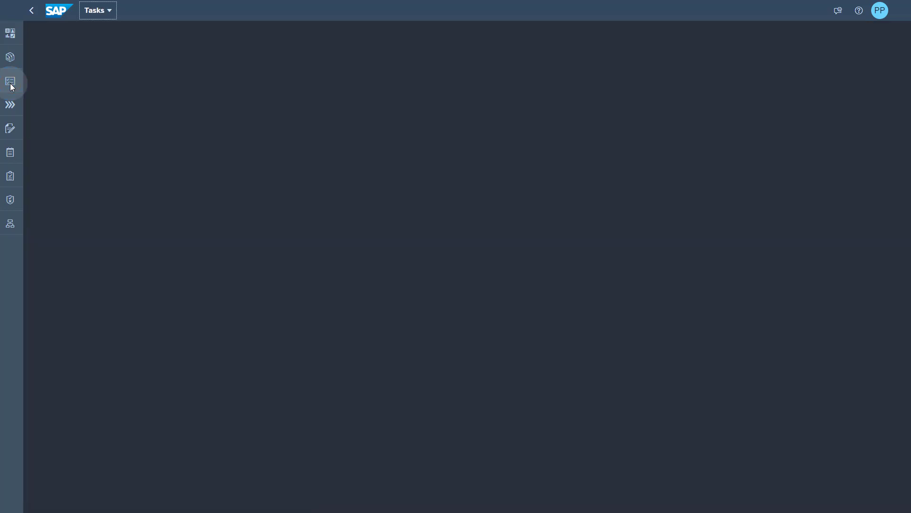
{"action": "left_click", "coordinate": [10, 81]}
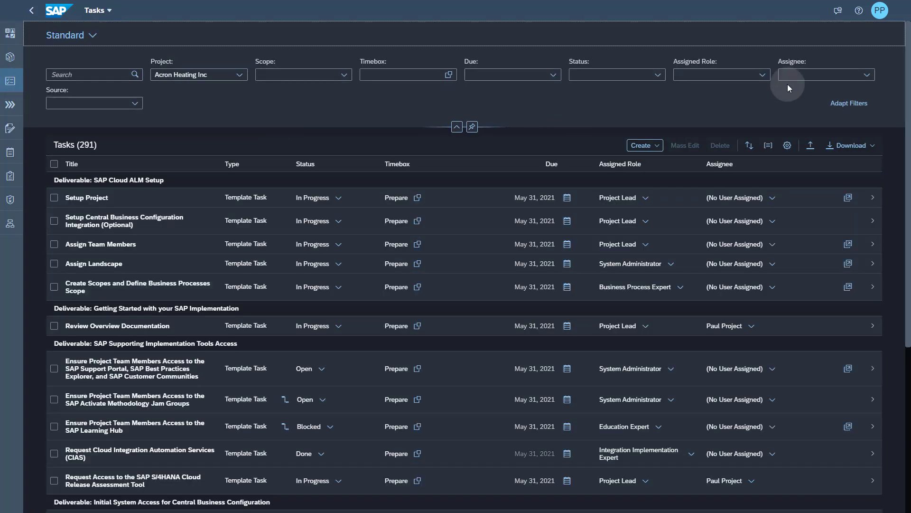
{"action": "left_click", "coordinate": [762, 75]}
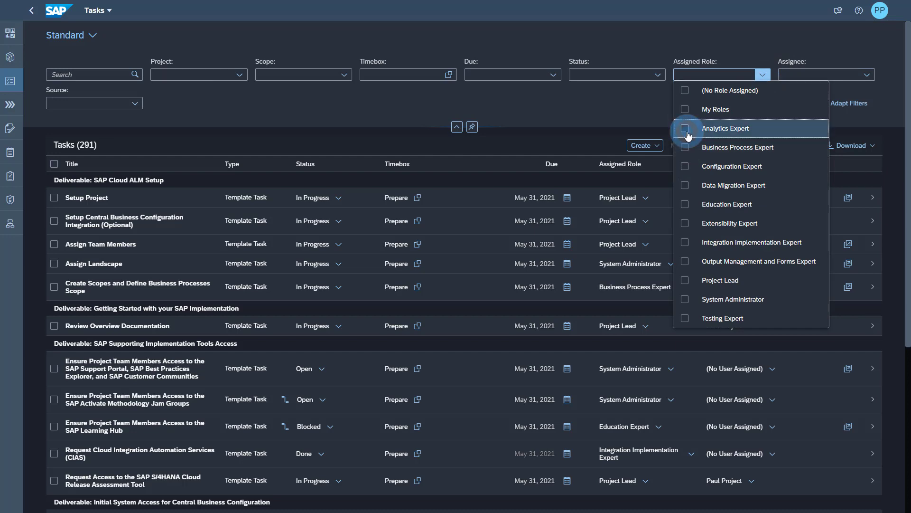
{"action": "left_click", "coordinate": [686, 129]}
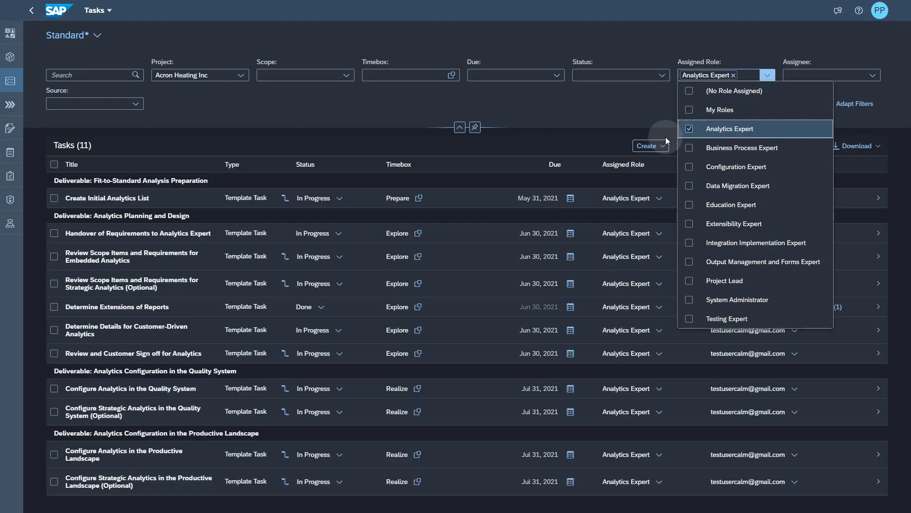
{"action": "left_click", "coordinate": [54, 165]}
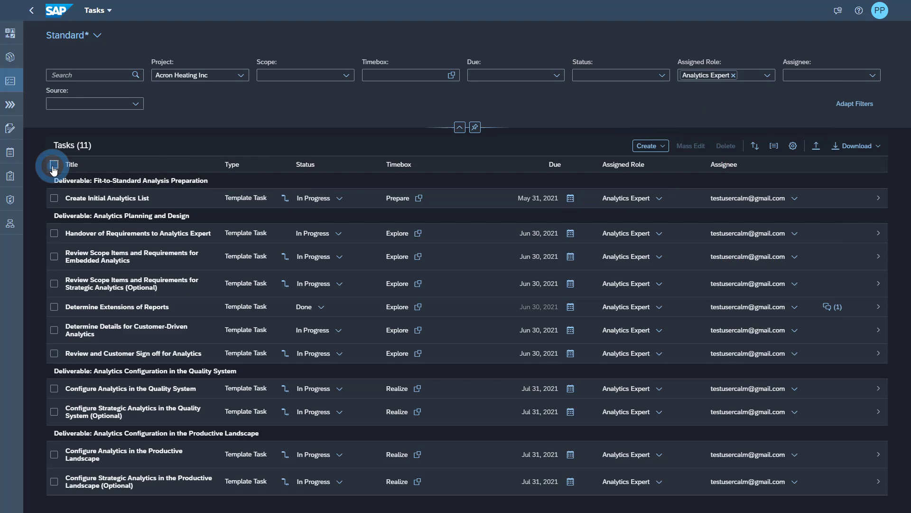
Step: Mass-edit all 11 Analytics Expert tasks to set the invited test user as assignee
{"action": "left_click", "coordinate": [54, 165]}
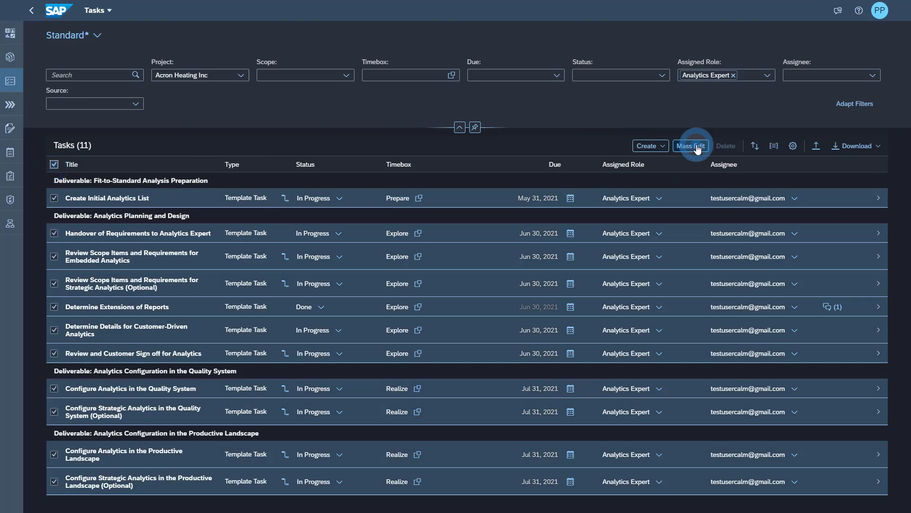
{"action": "left_click", "coordinate": [691, 145]}
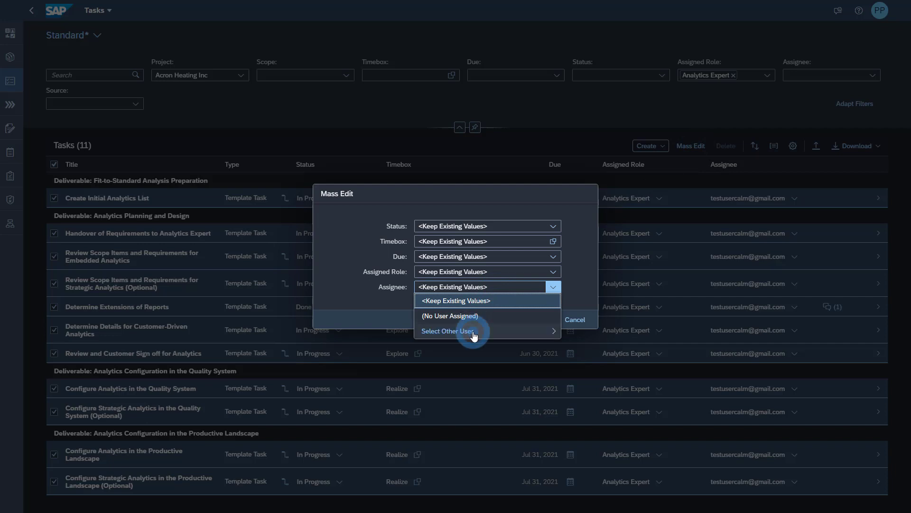
{"action": "left_click", "coordinate": [448, 331]}
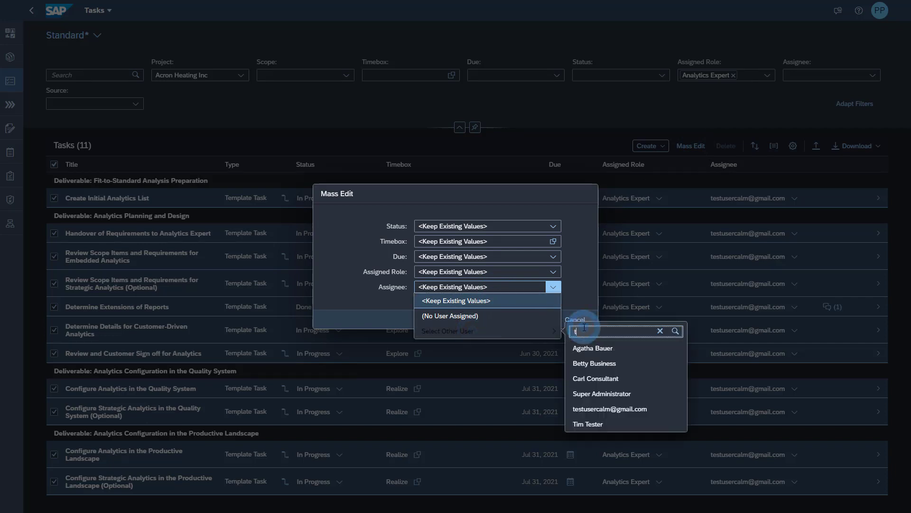
{"action": "type", "text": "test"}
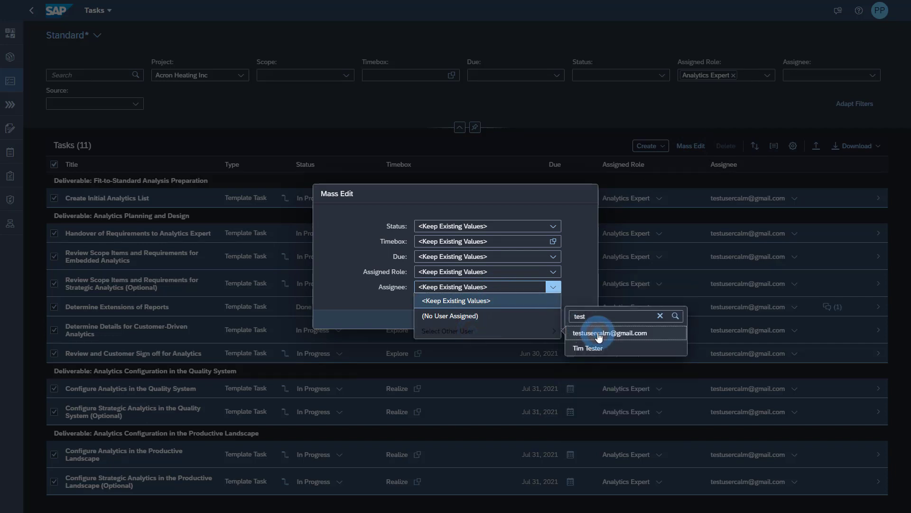
{"action": "left_click", "coordinate": [606, 332]}
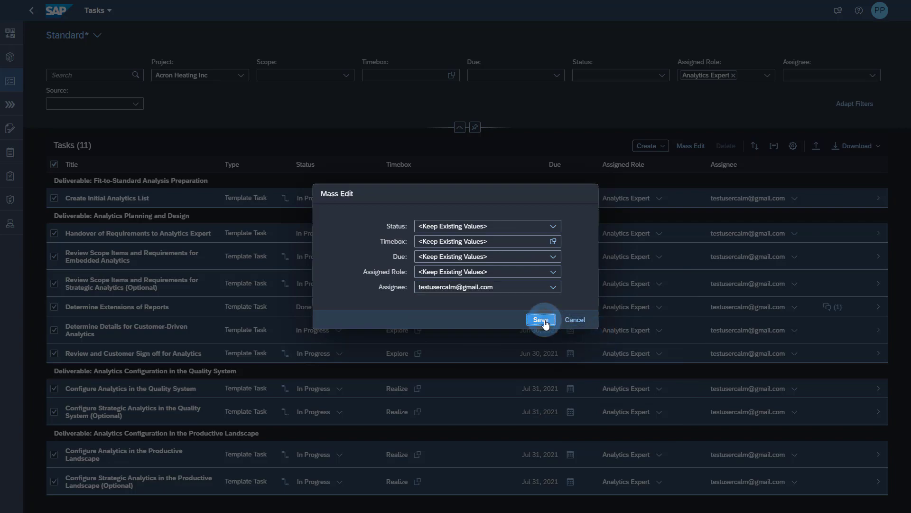
{"action": "left_click", "coordinate": [540, 319]}
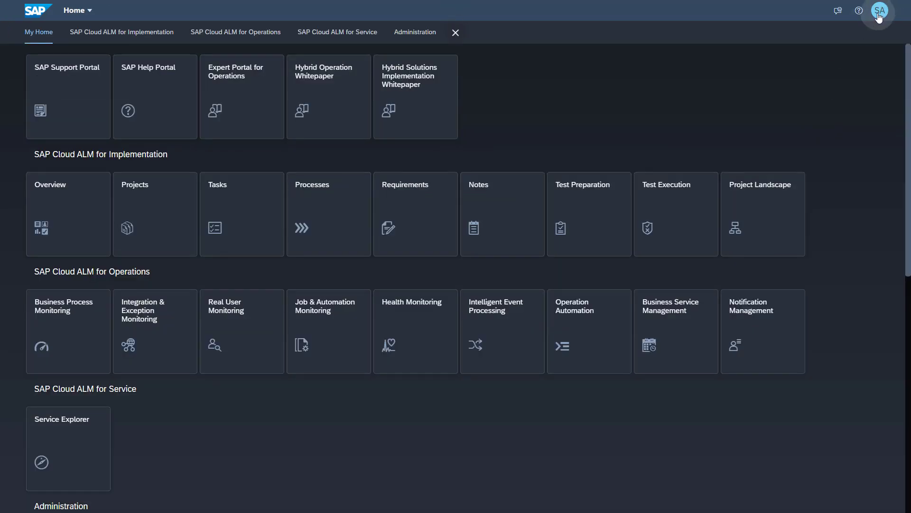
Step: Approve the invited test user's pending Project Member request in User Management
{"action": "left_click", "coordinate": [880, 10]}
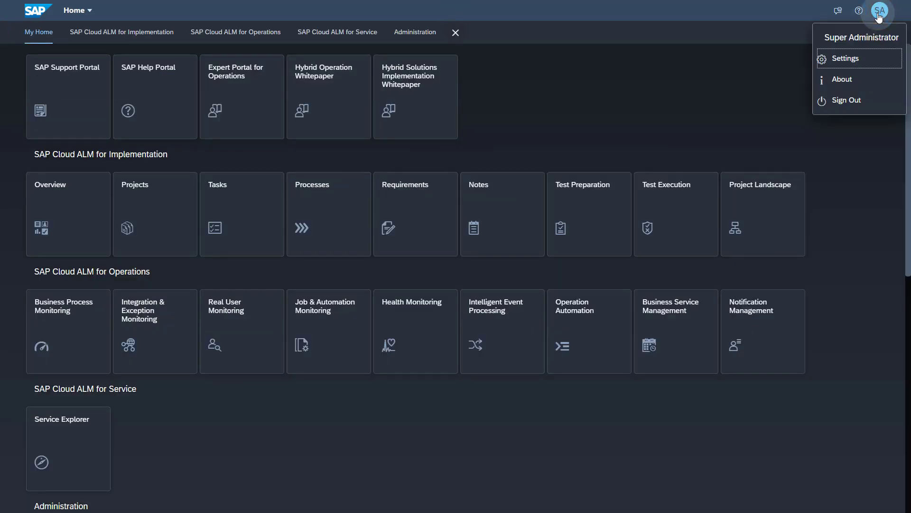
{"action": "left_click", "coordinate": [711, 99]}
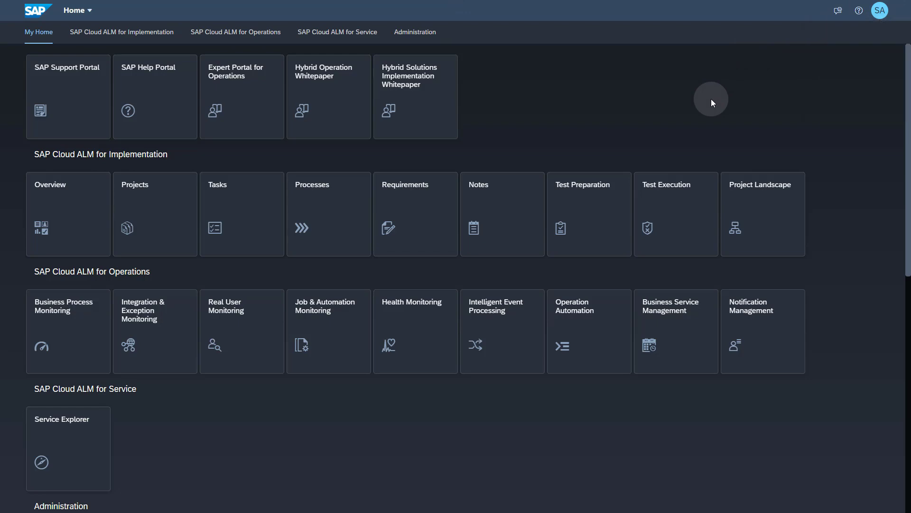
{"action": "mouse_move", "coordinate": [904, 204]}
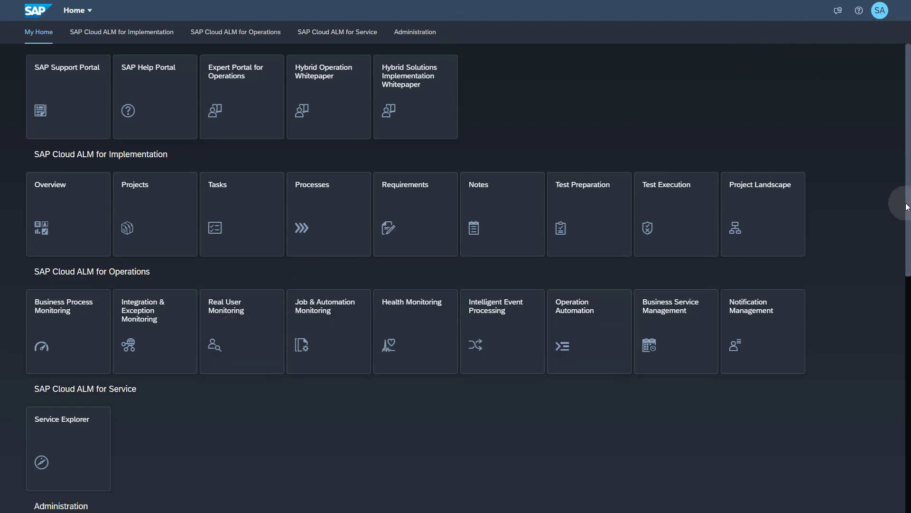
{"action": "left_click", "coordinate": [236, 32]}
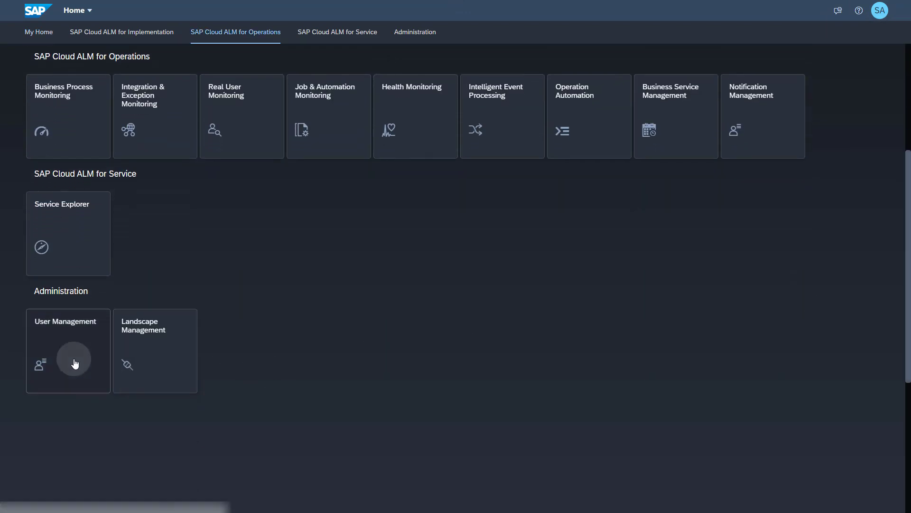
{"action": "left_click", "coordinate": [68, 350]}
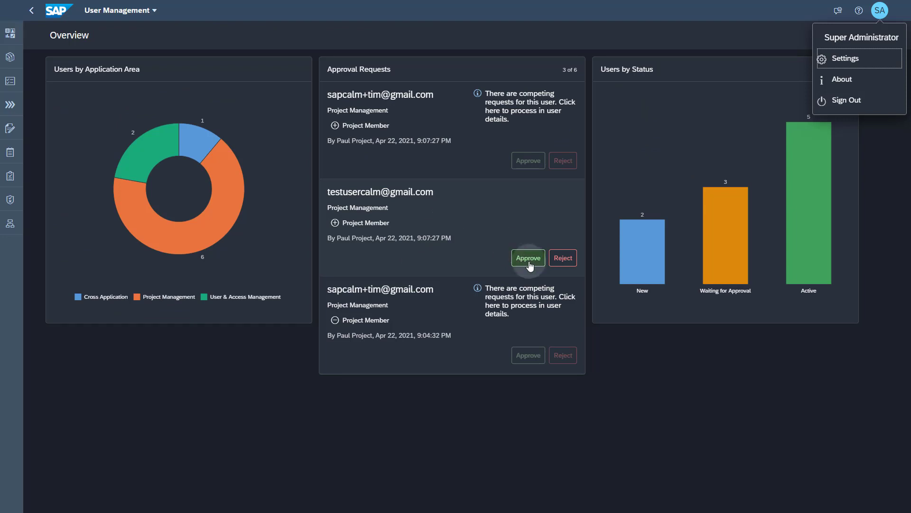
{"action": "left_click", "coordinate": [527, 257]}
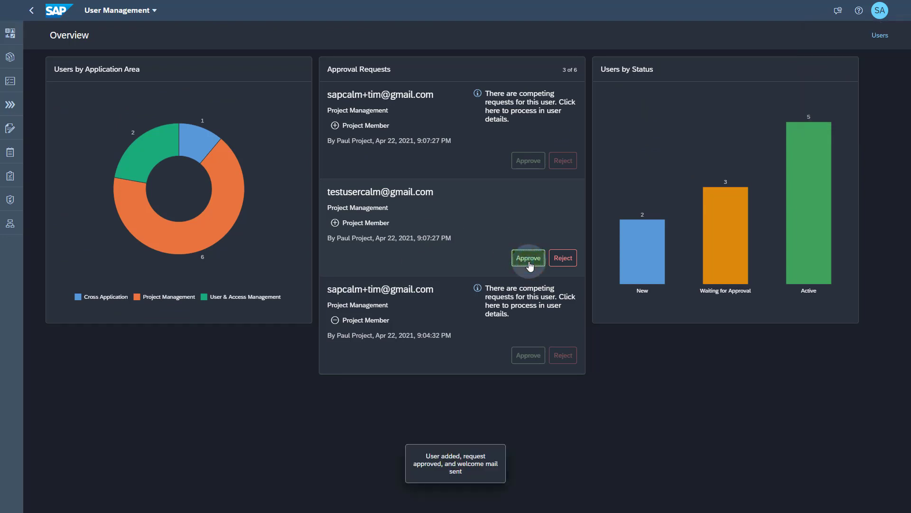
{"action": "left_click", "coordinate": [528, 257]}
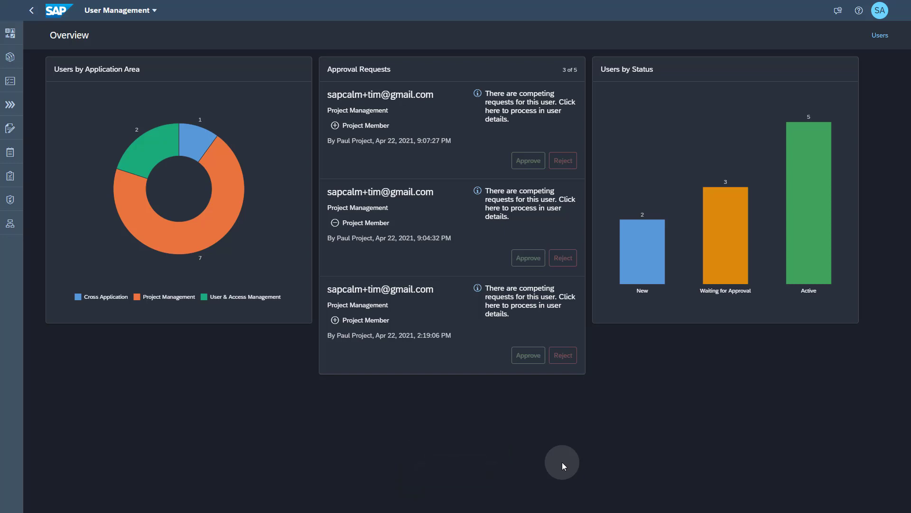
{"action": "mouse_move", "coordinate": [761, 473]}
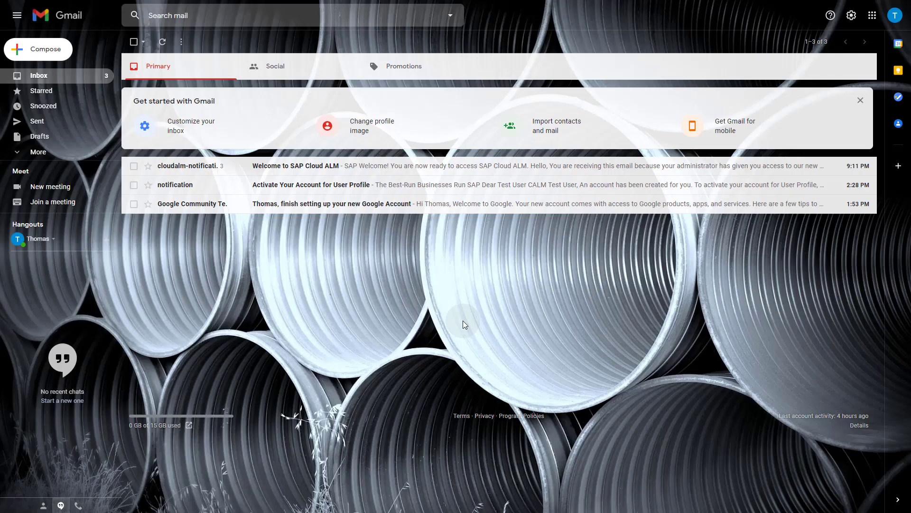
{"action": "mouse_move", "coordinate": [361, 284]}
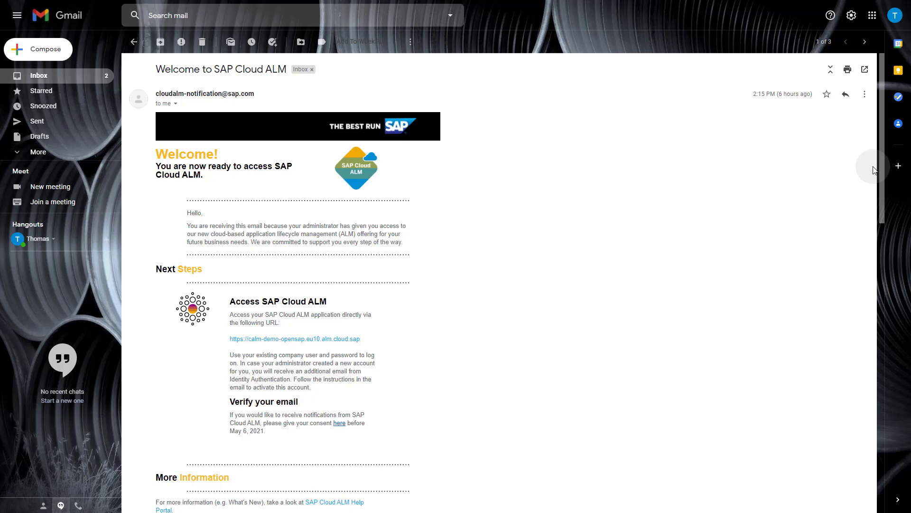
{"action": "mouse_move", "coordinate": [222, 181]}
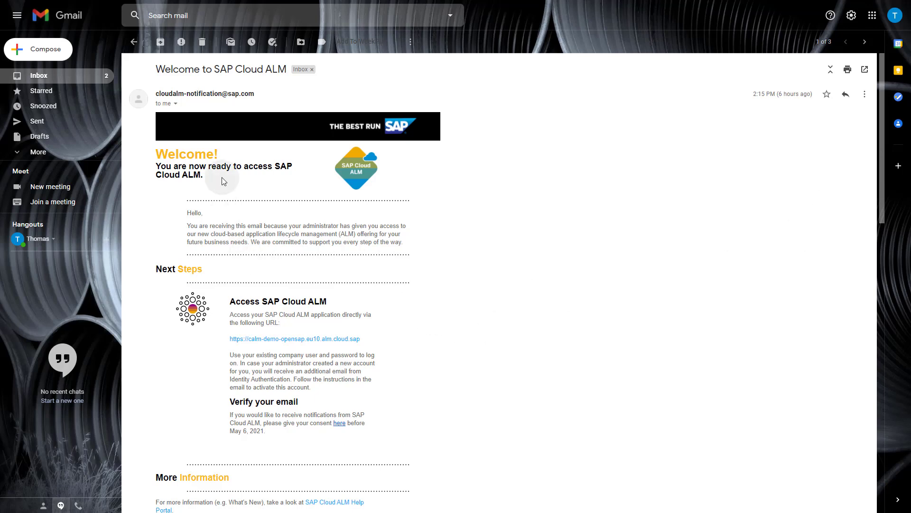
Step: Return to the inbox and open the 'Activate Your Account for User Profile' email
{"action": "left_click", "coordinate": [134, 41]}
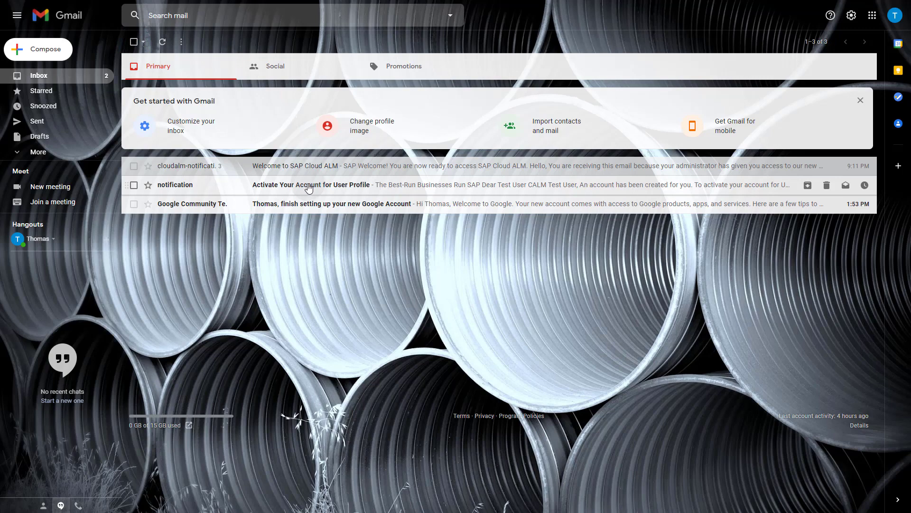
{"action": "left_click", "coordinate": [308, 185]}
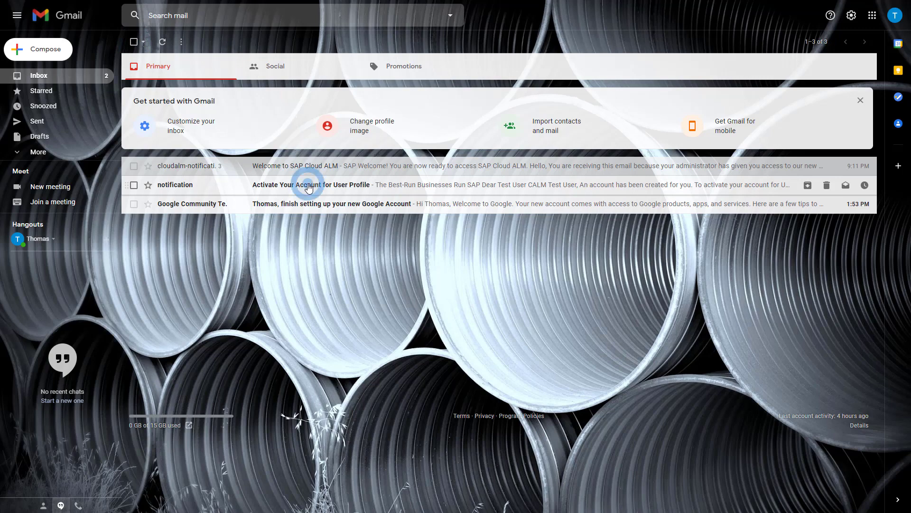
{"action": "left_click", "coordinate": [311, 185]}
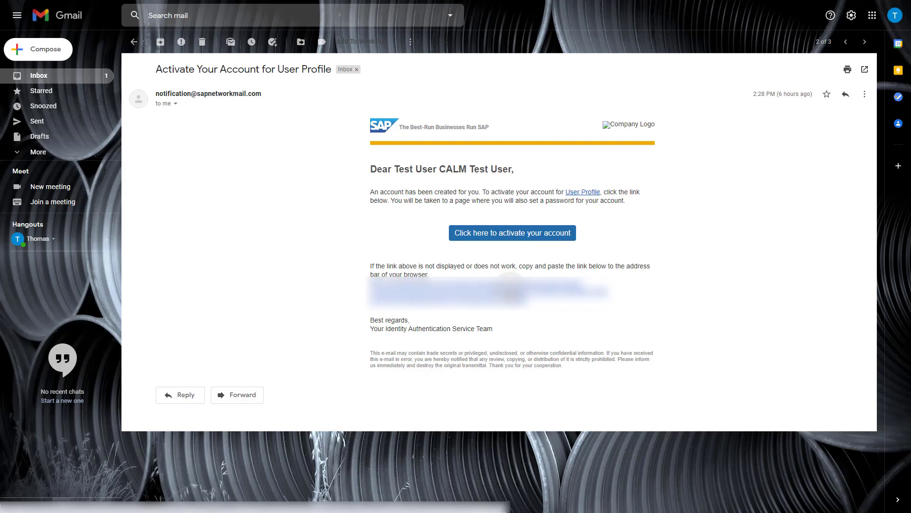
Step: As the test user, open the Overview dashboard's '11 Assigned to Me' tasks
{"action": "left_click", "coordinate": [512, 233]}
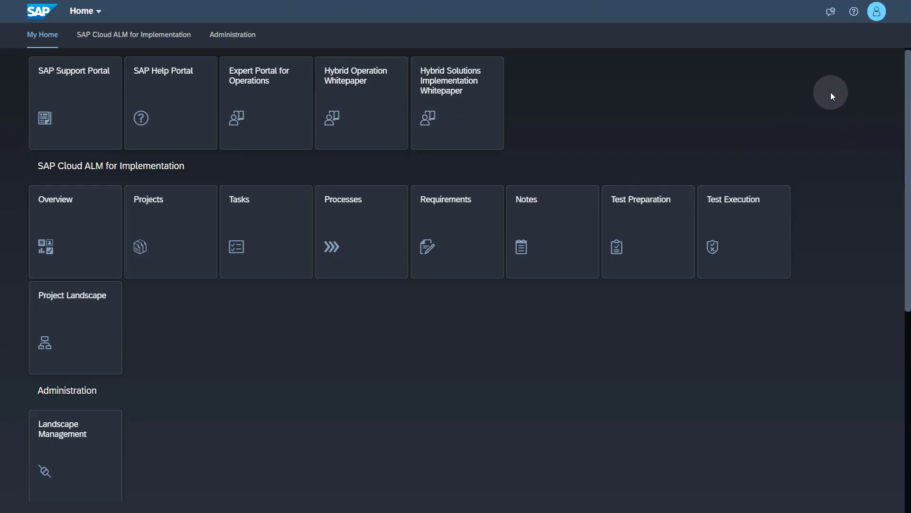
{"action": "mouse_move", "coordinate": [877, 10]}
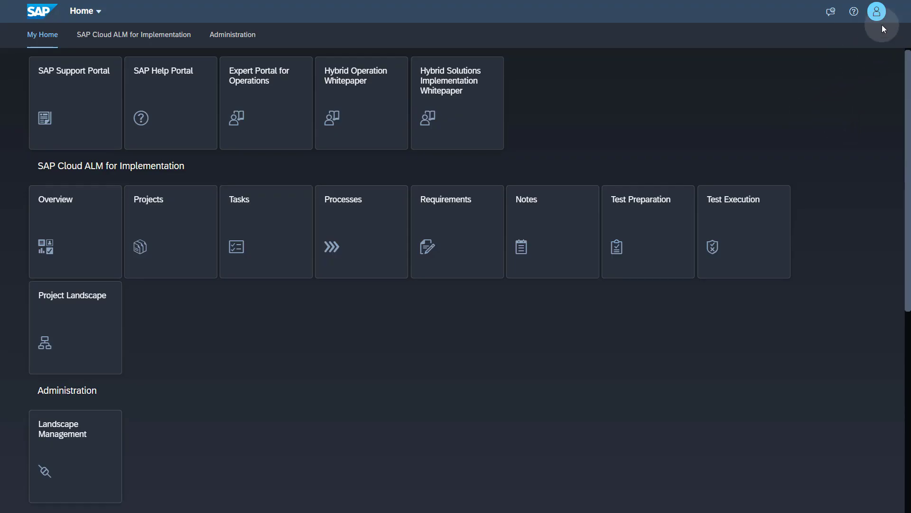
{"action": "left_click", "coordinate": [878, 11]}
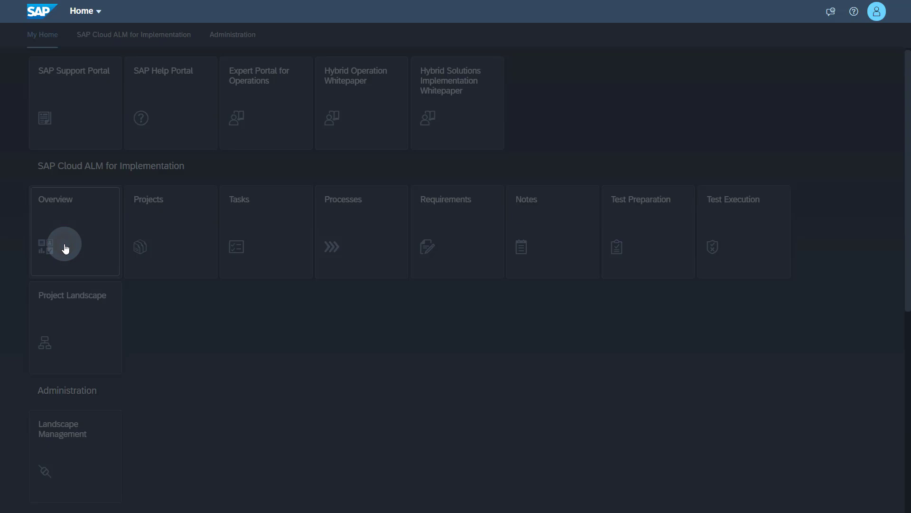
{"action": "left_click", "coordinate": [65, 246]}
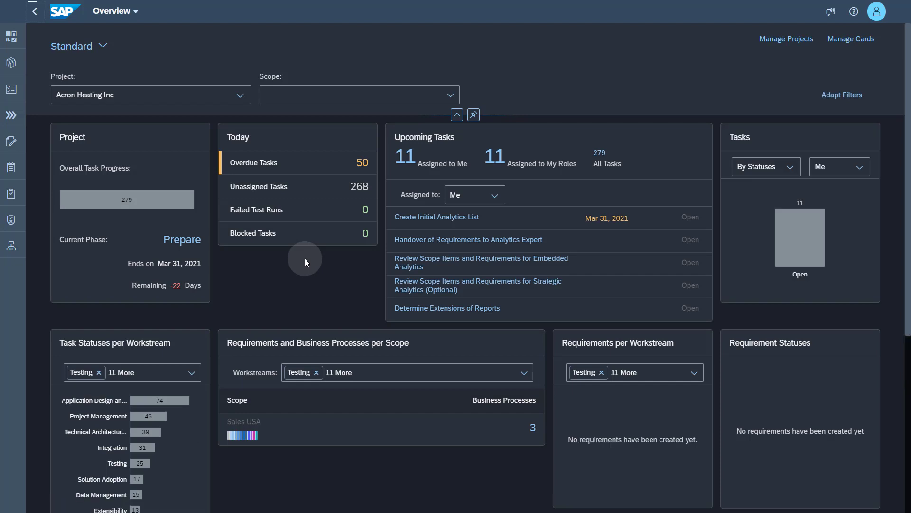
{"action": "mouse_move", "coordinate": [334, 268]}
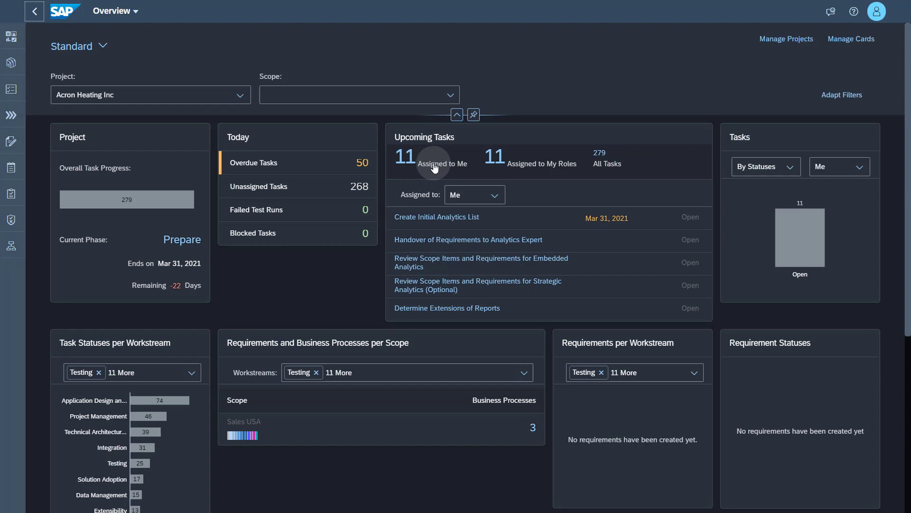
{"action": "mouse_move", "coordinate": [513, 160]}
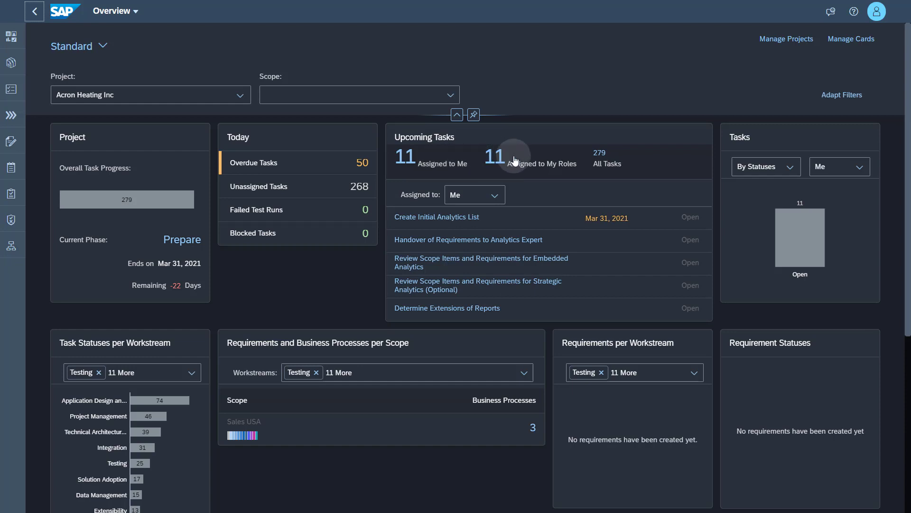
{"action": "mouse_move", "coordinate": [538, 170]}
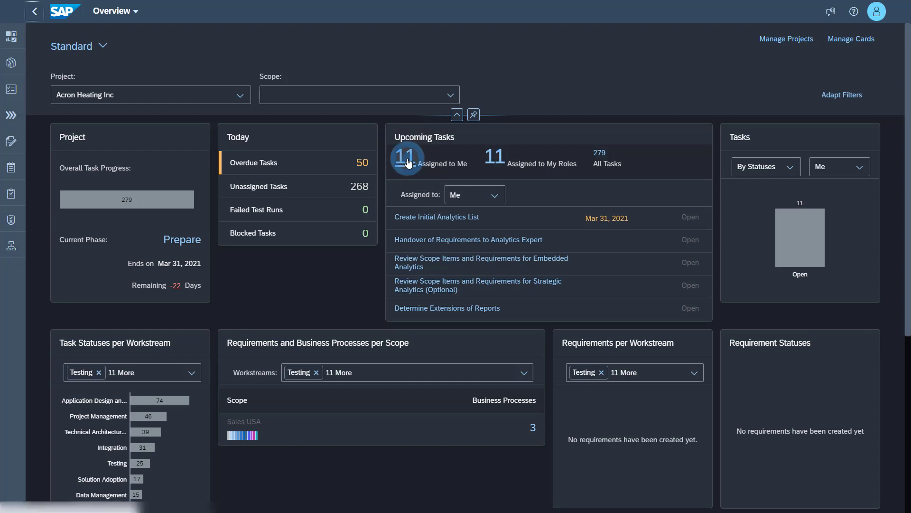
{"action": "left_click", "coordinate": [407, 158]}
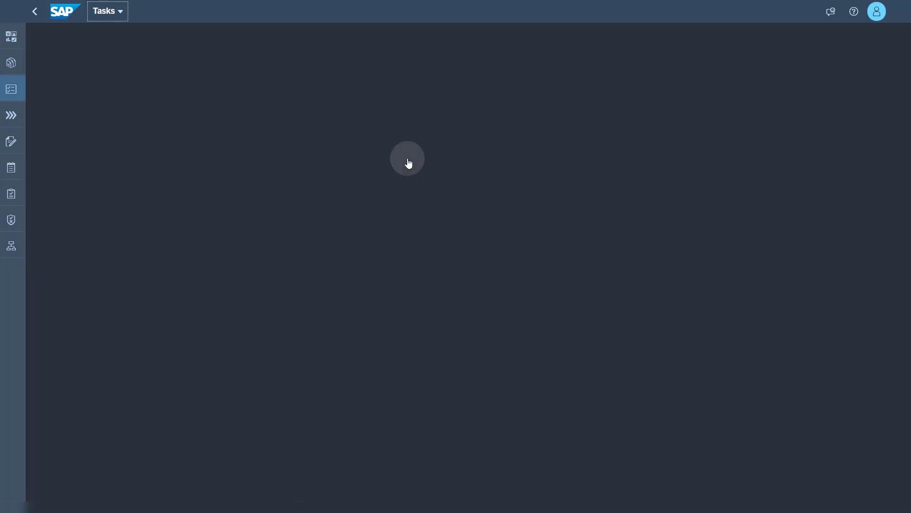